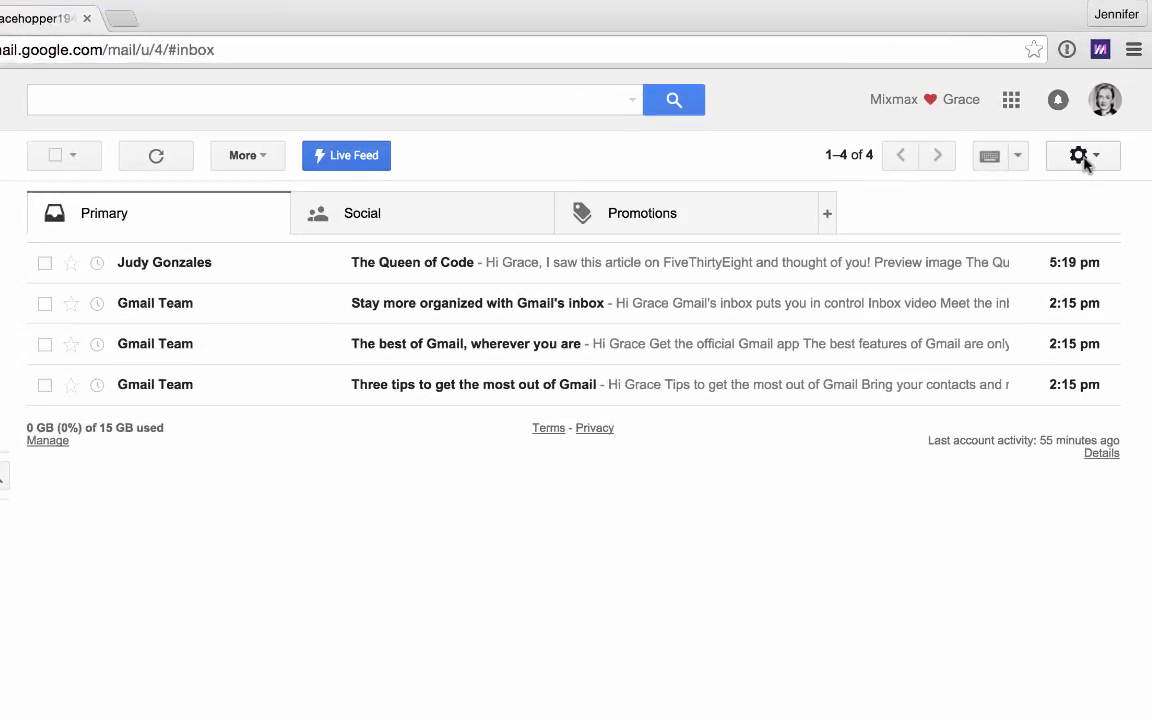
# Reach the General settings page via the gear menu's Settings entry
pyautogui.click(1078, 156)
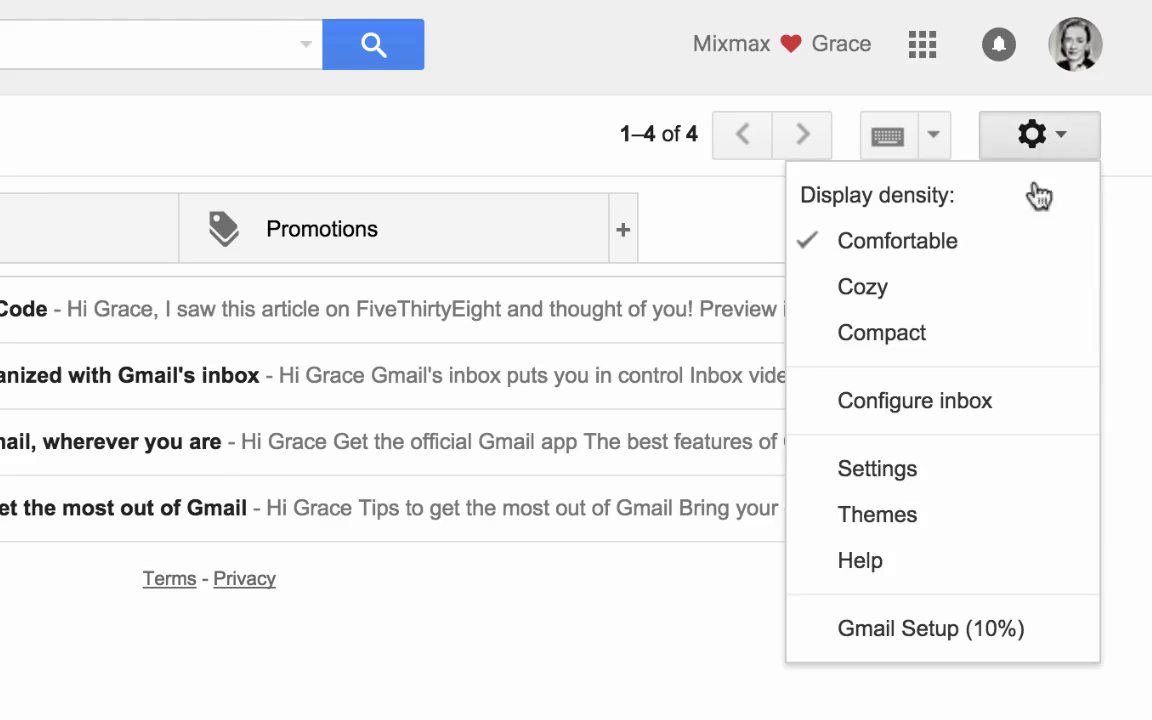
pyautogui.click(876, 468)
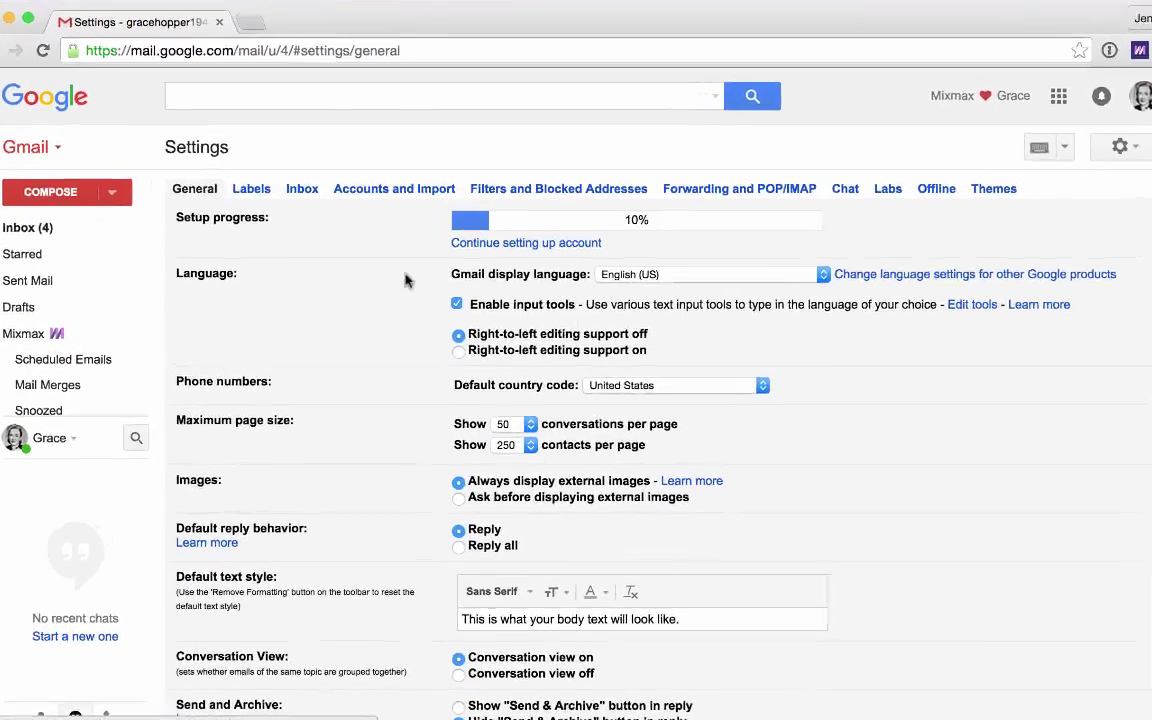
# Import the send-as addresses into Mixmax from the Accounts and Import settings
pyautogui.click(394, 188)
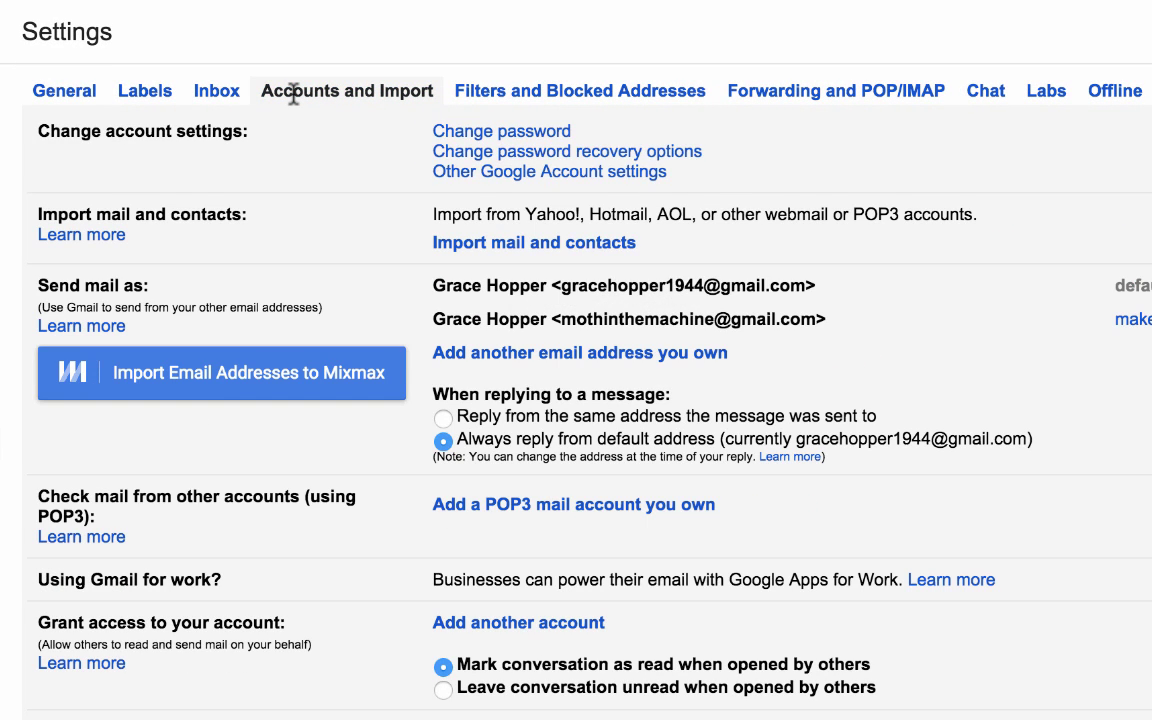
pyautogui.moveTo(268, 482)
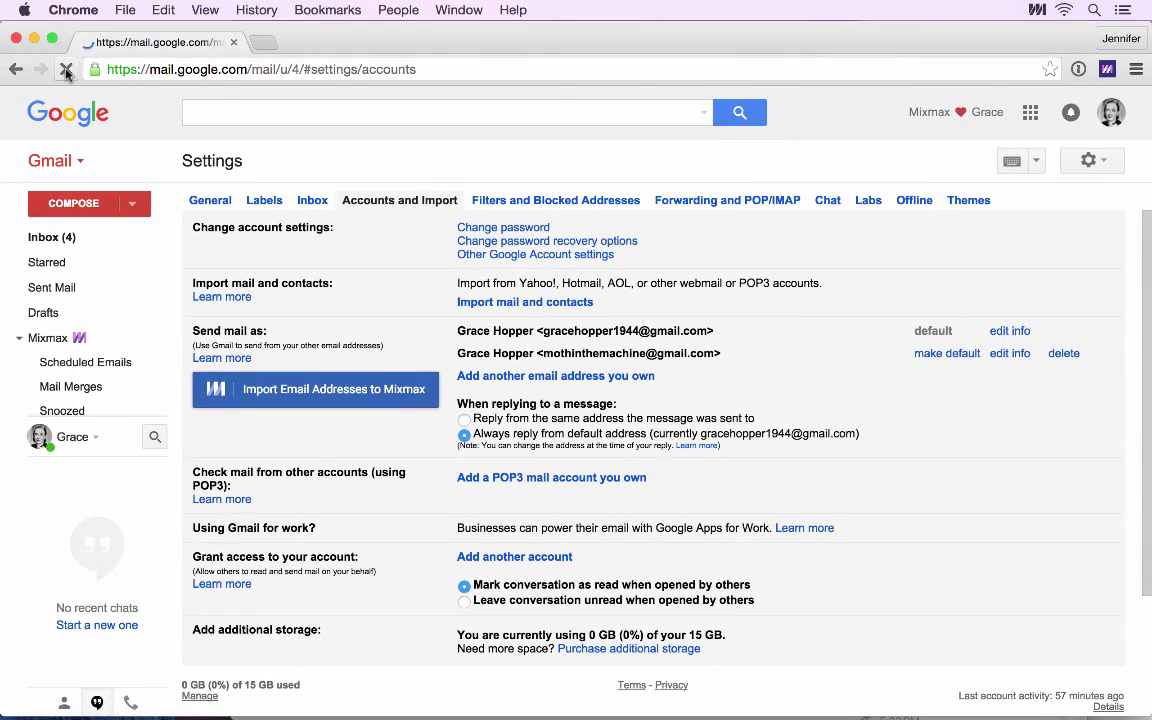
pyautogui.click(66, 68)
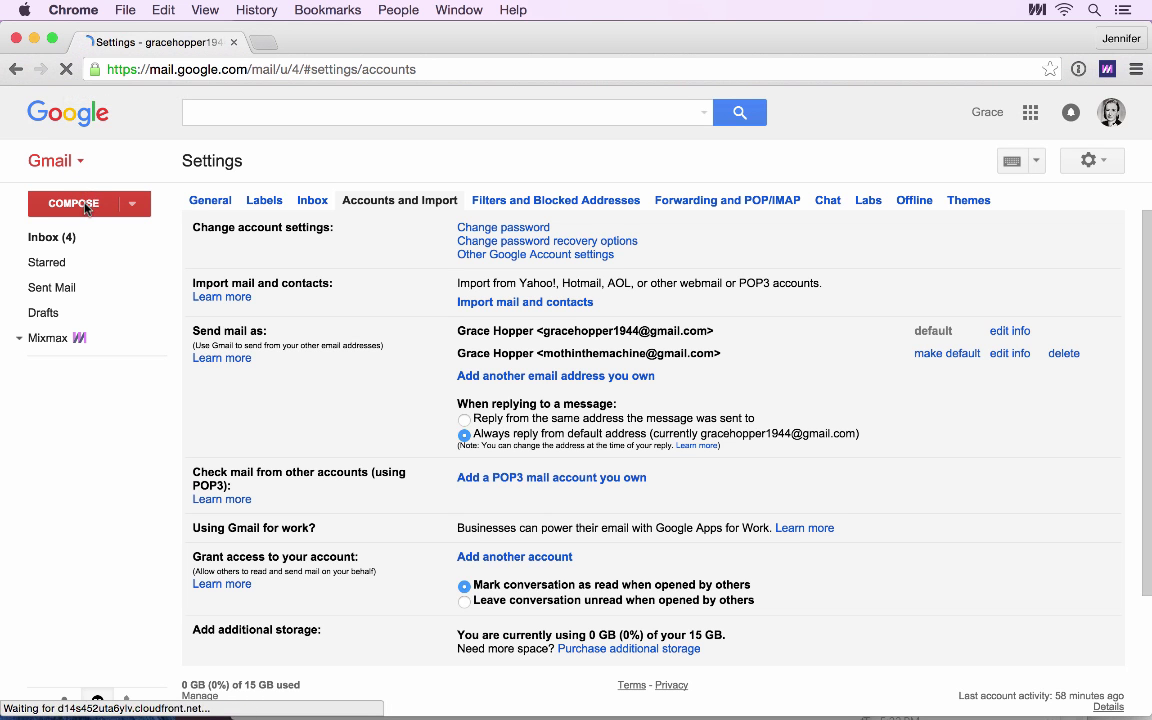
# Start a new message and list both Grace Hopper addresses in the From dropdown
pyautogui.click(72, 204)
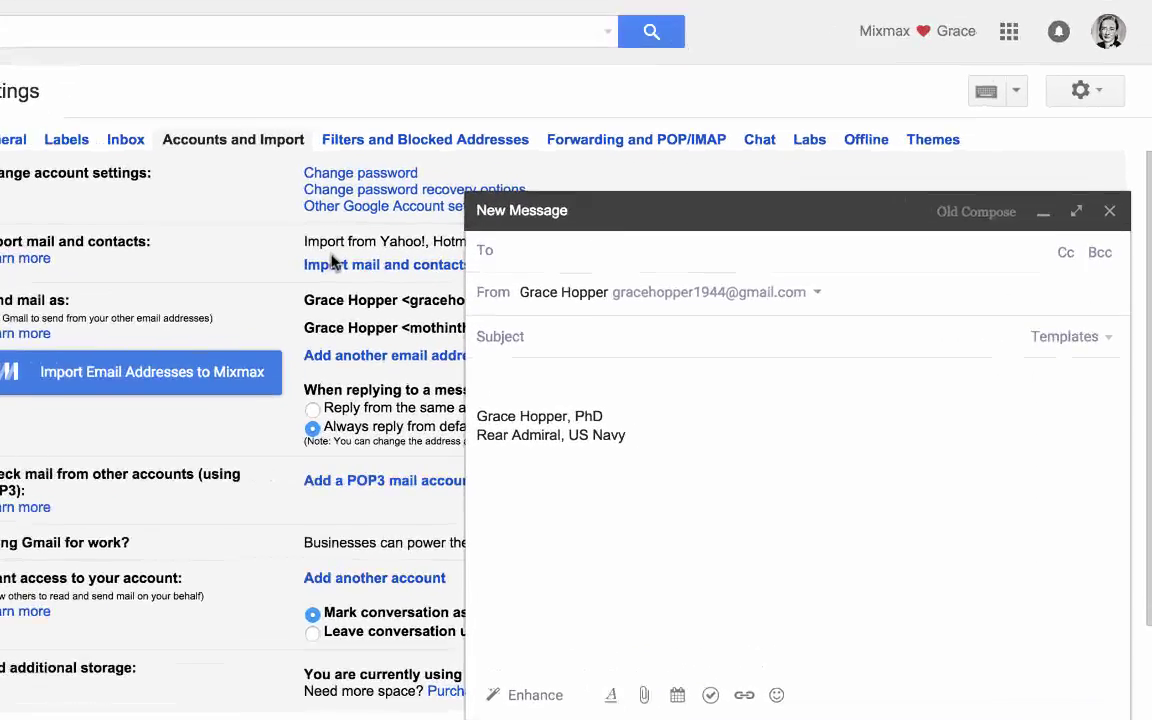
pyautogui.click(816, 292)
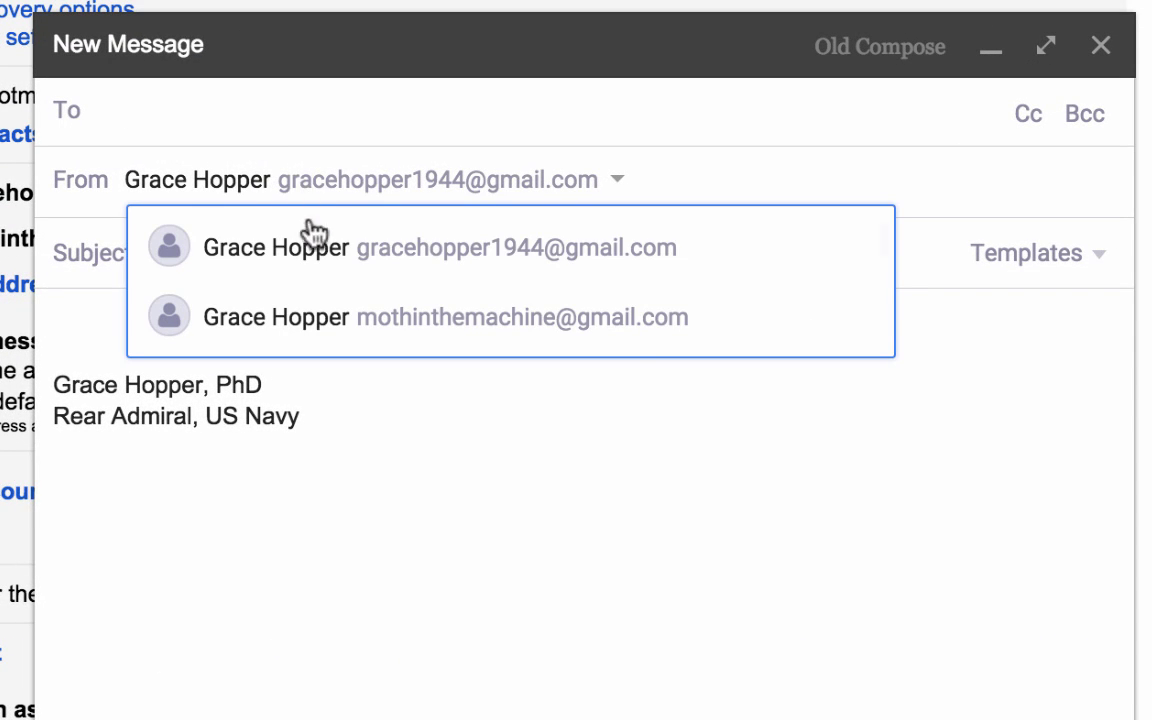